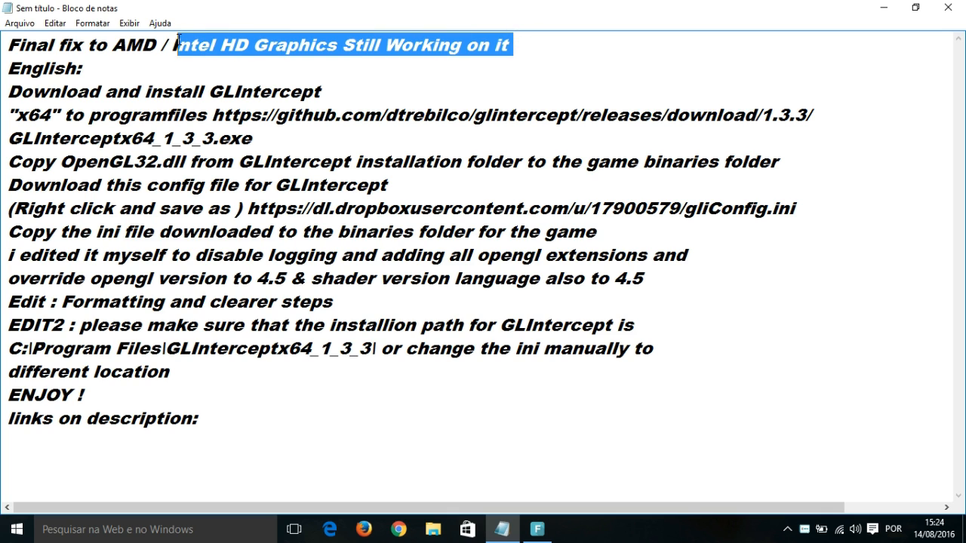
- Append 'Guys i am working in a solution for who still' to the first line
{"action": "left_click", "coordinate": [566, 46]}
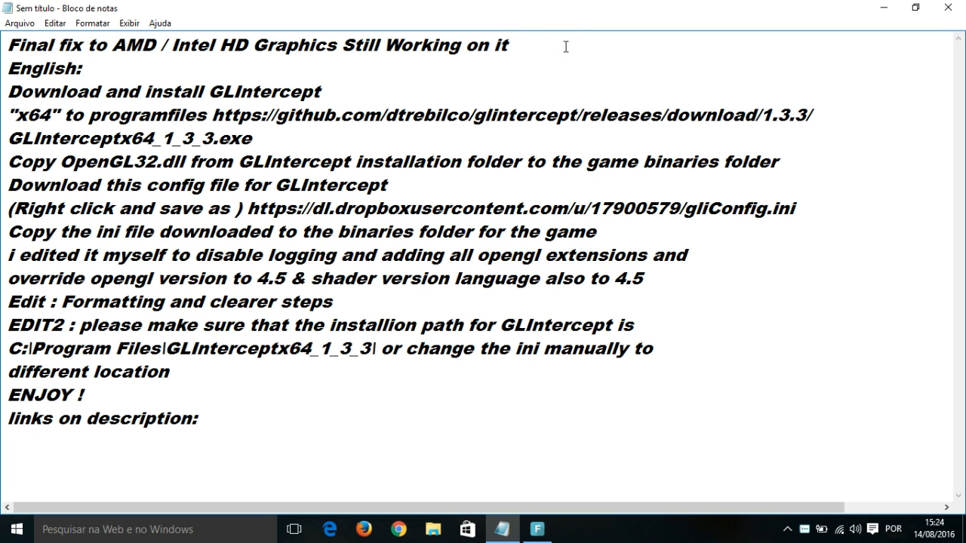
{"action": "type", "text": "G"}
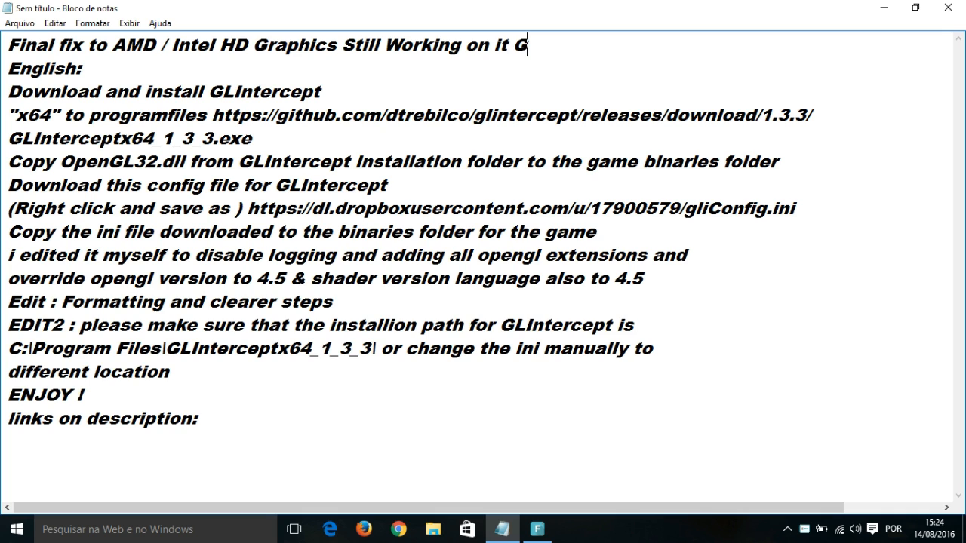
{"action": "type", "text": "uy"}
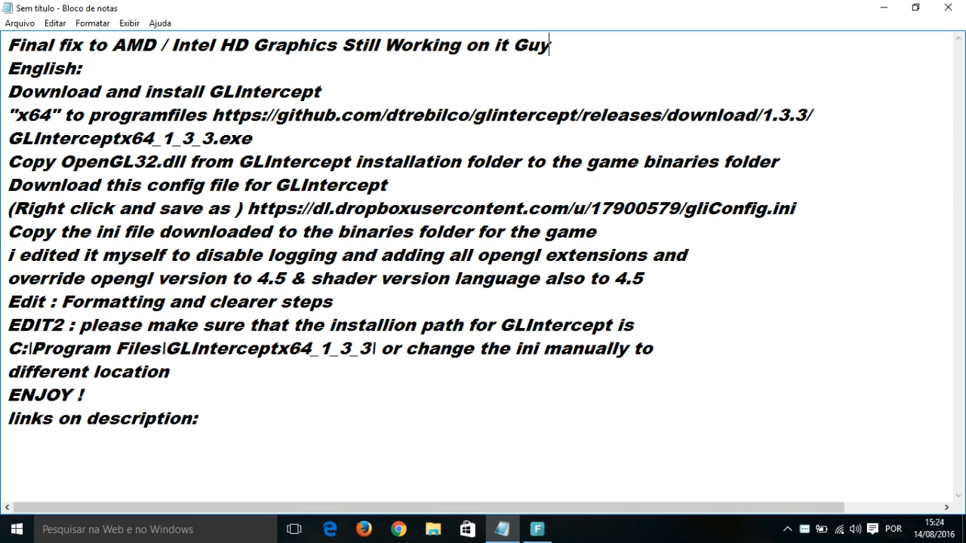
{"action": "type", "text": "s"}
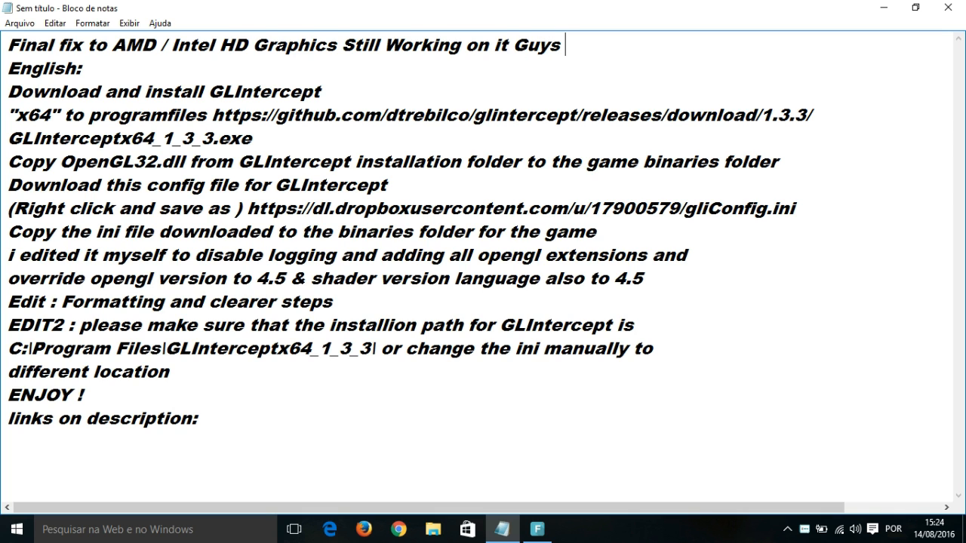
{"action": "type", "text": "i am"}
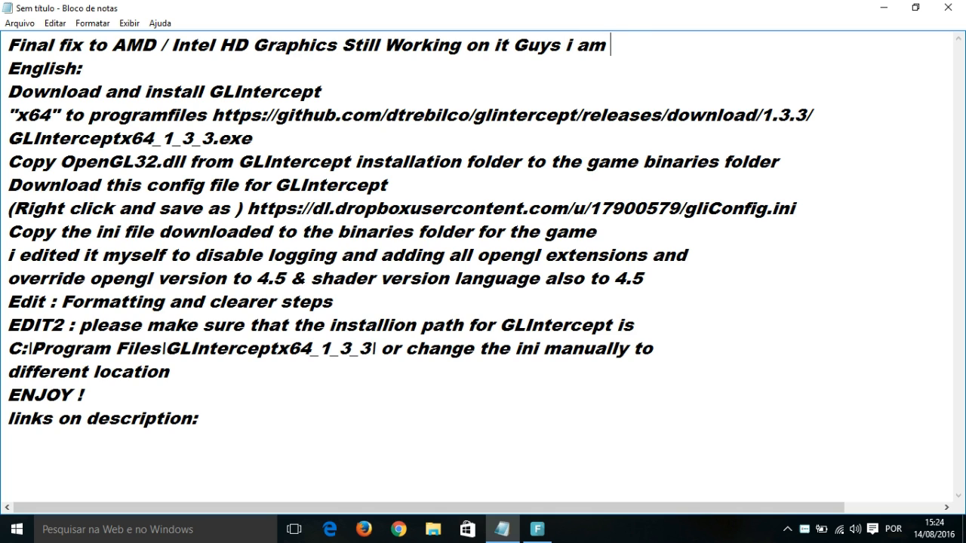
{"action": "type", "text": "working"}
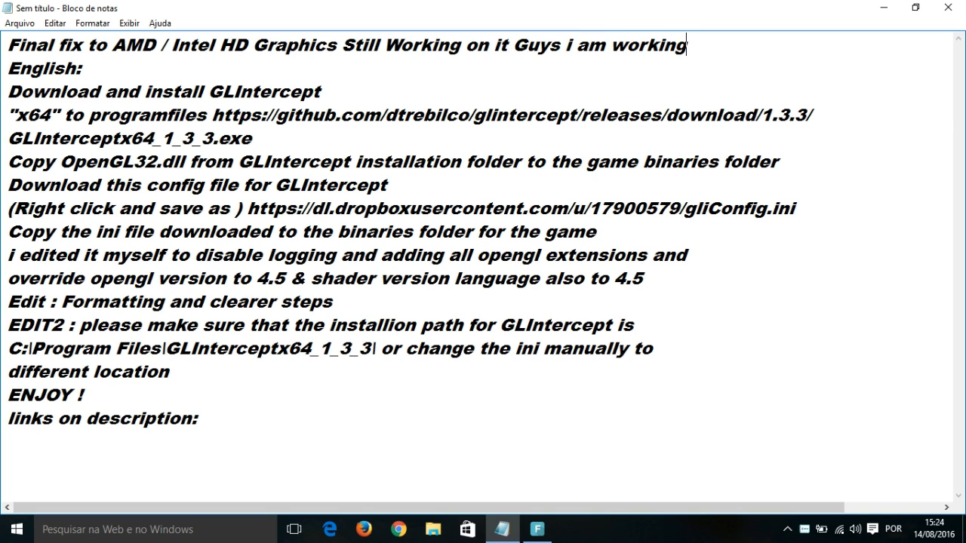
{"action": "type", "text": "in a so"}
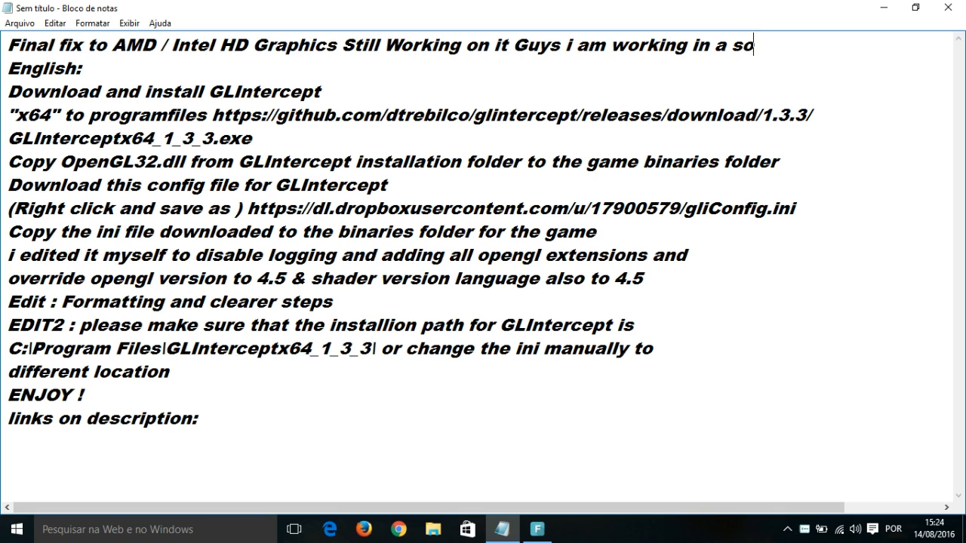
{"action": "type", "text": "lution"}
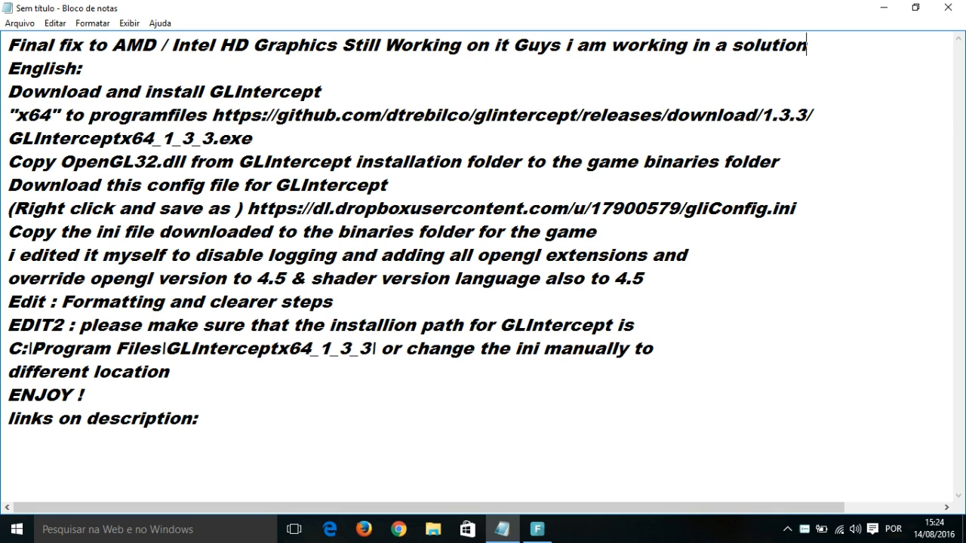
{"action": "type", "text": "for who"}
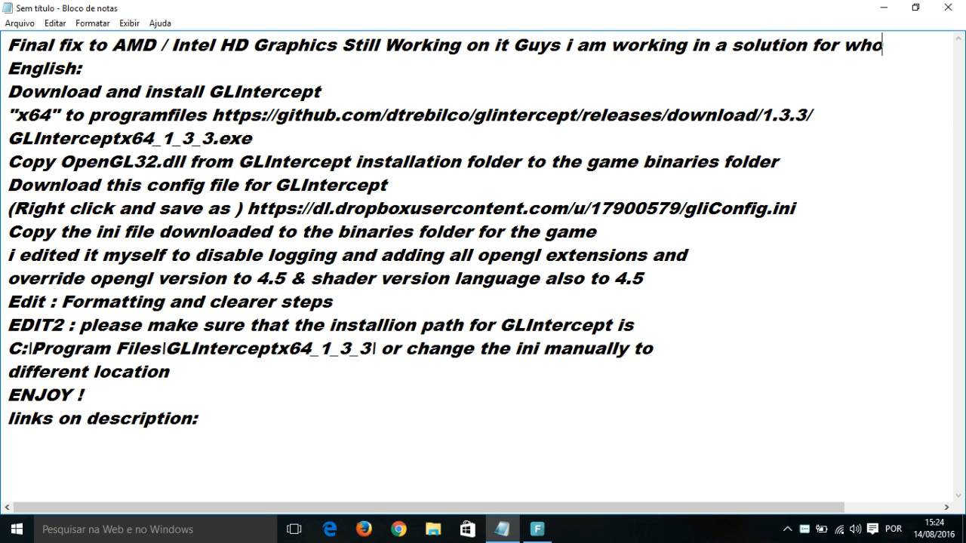
{"action": "type", "text": "still"}
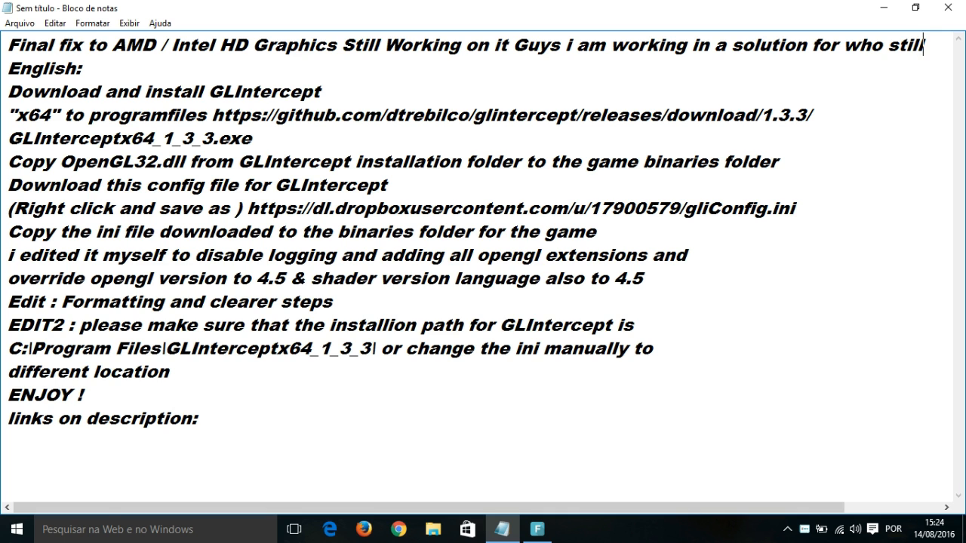
{"action": "scroll", "scroll_direction": "right", "scroll_amount": 3}
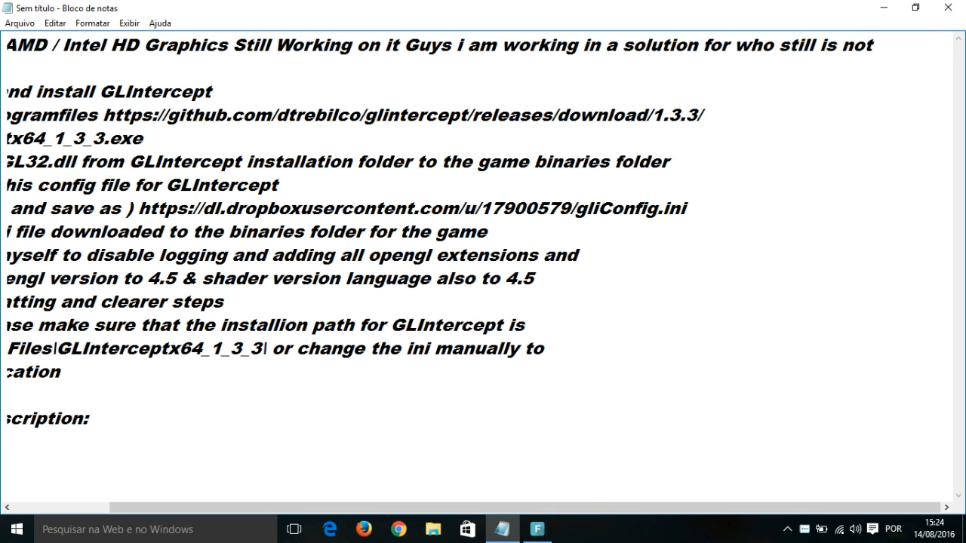
{"action": "scroll", "scroll_direction": "right", "scroll_amount": 3}
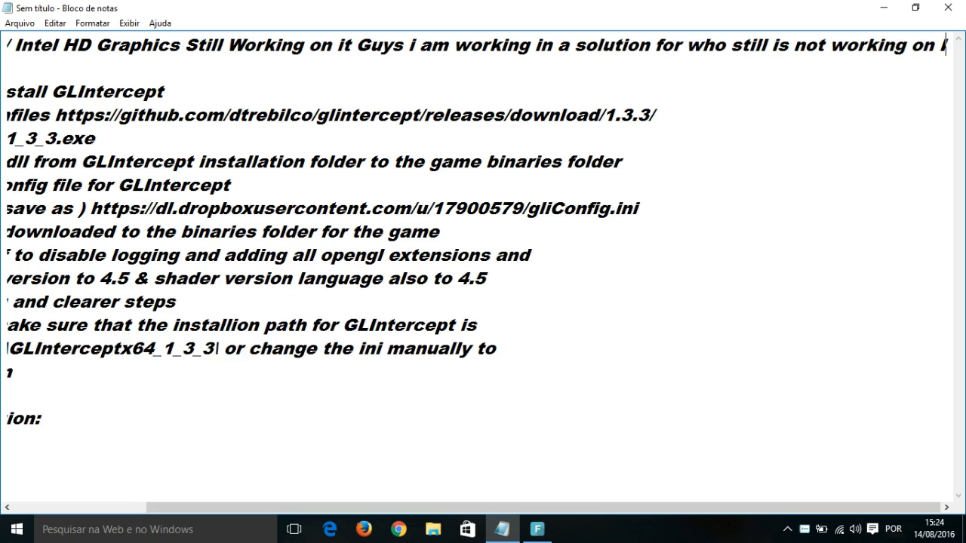
- Delete 'Still Working on it' so the first line ends at 'Intel HD Graphics'
{"action": "scroll", "scroll_direction": "right", "scroll_amount": 3}
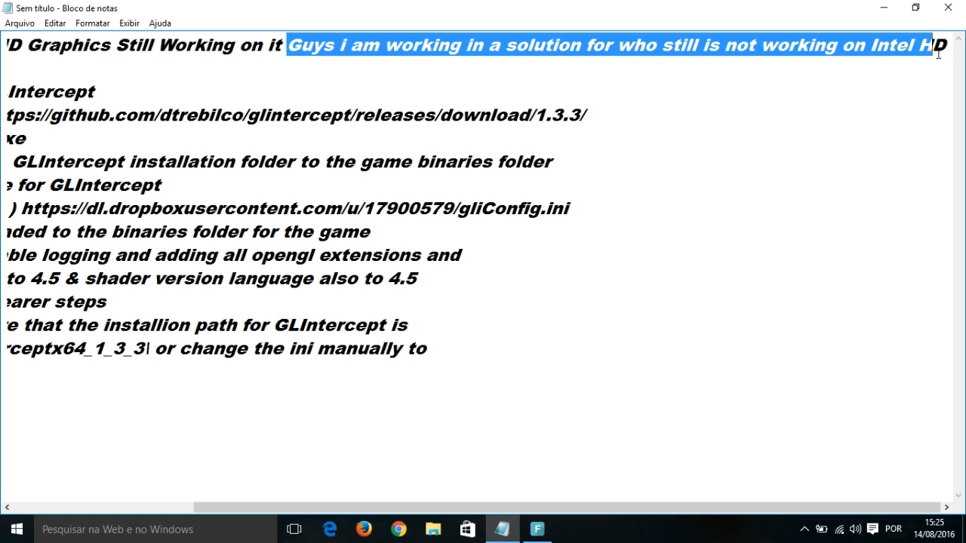
{"action": "mouse_move", "coordinate": [865, 54]}
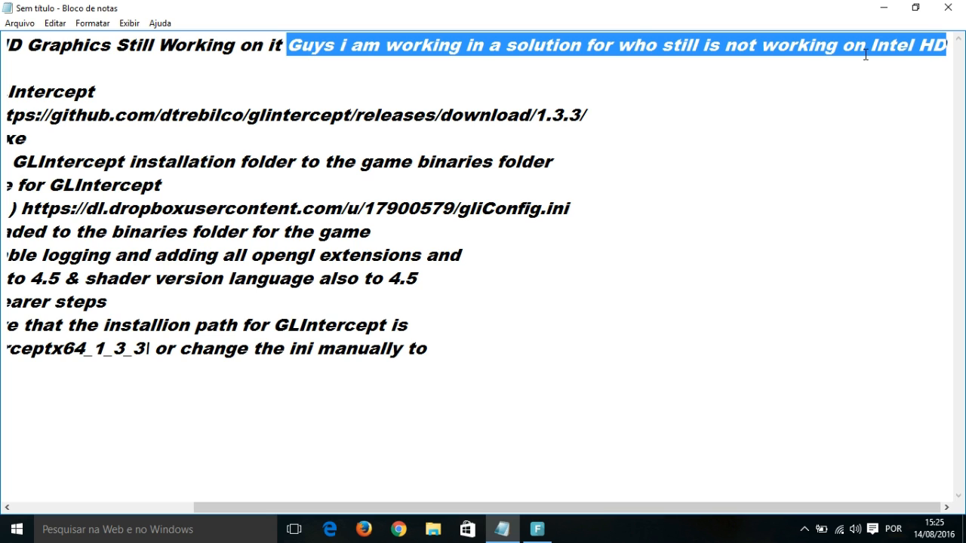
{"action": "mouse_move", "coordinate": [700, 58]}
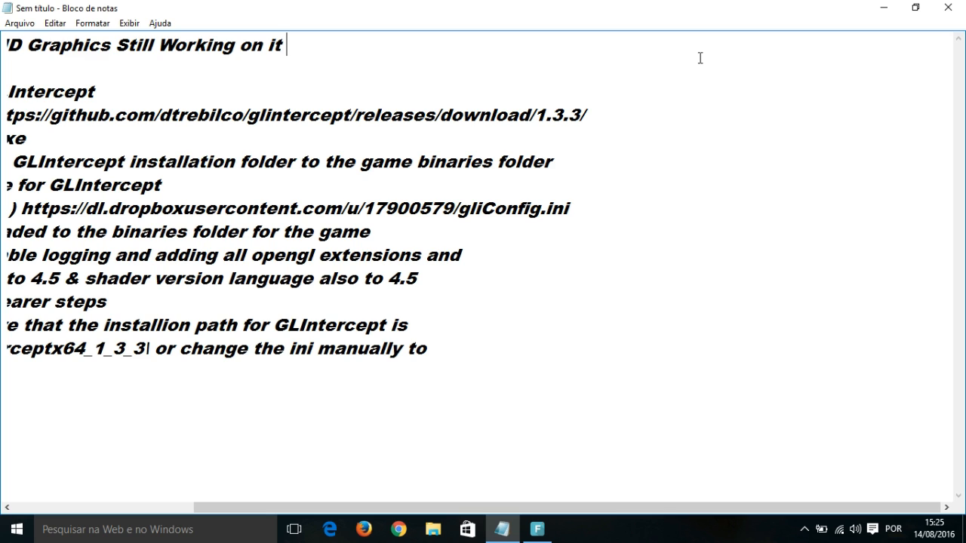
{"action": "key", "text": "BackSpace"}
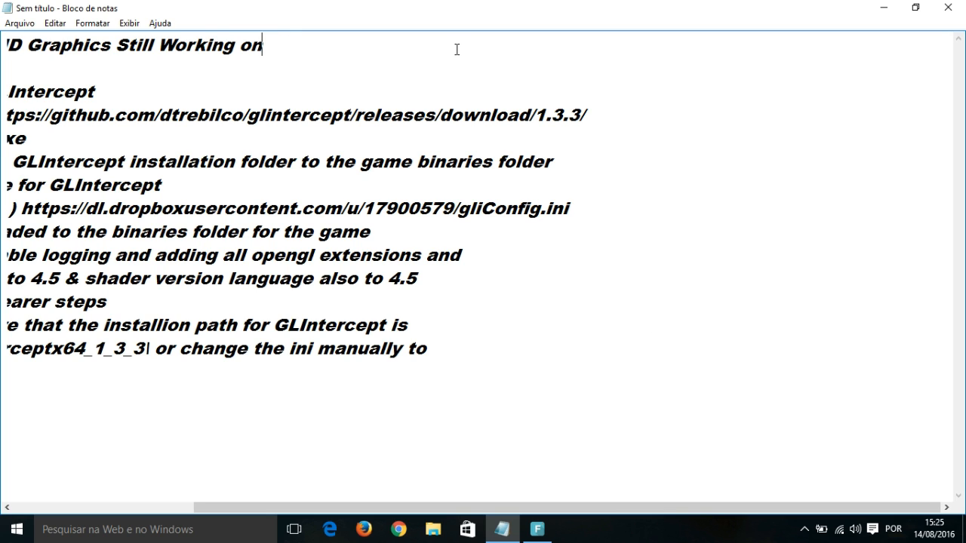
{"action": "key", "text": "Backspace"}
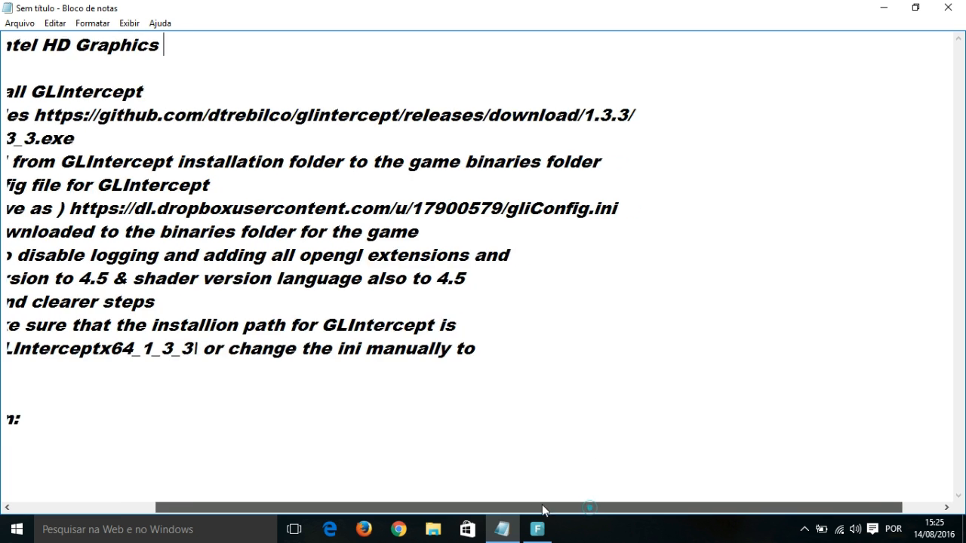
- Add 'you can try to do this and if works for u write on comments' after Graphics
{"action": "scroll", "scroll_direction": "left", "scroll_amount": 3}
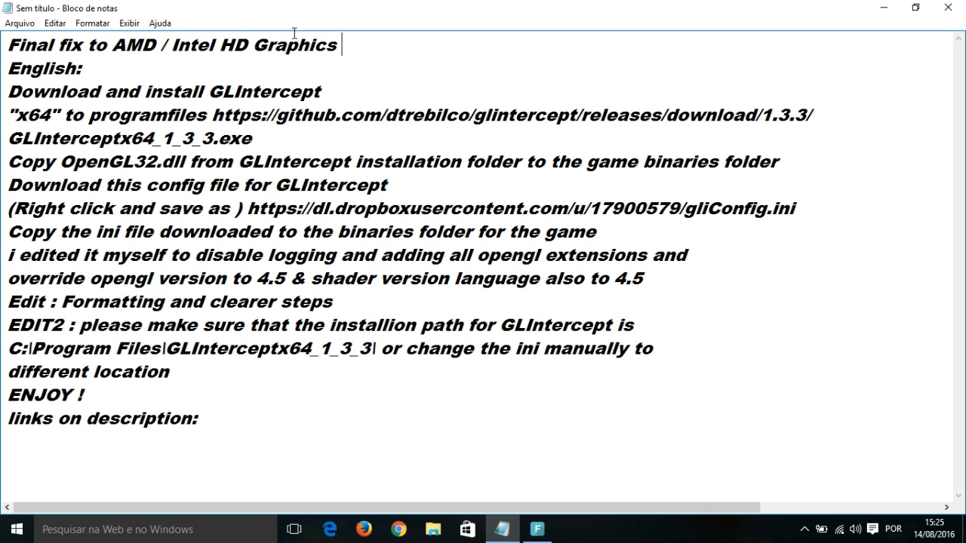
{"action": "mouse_move", "coordinate": [370, 61]}
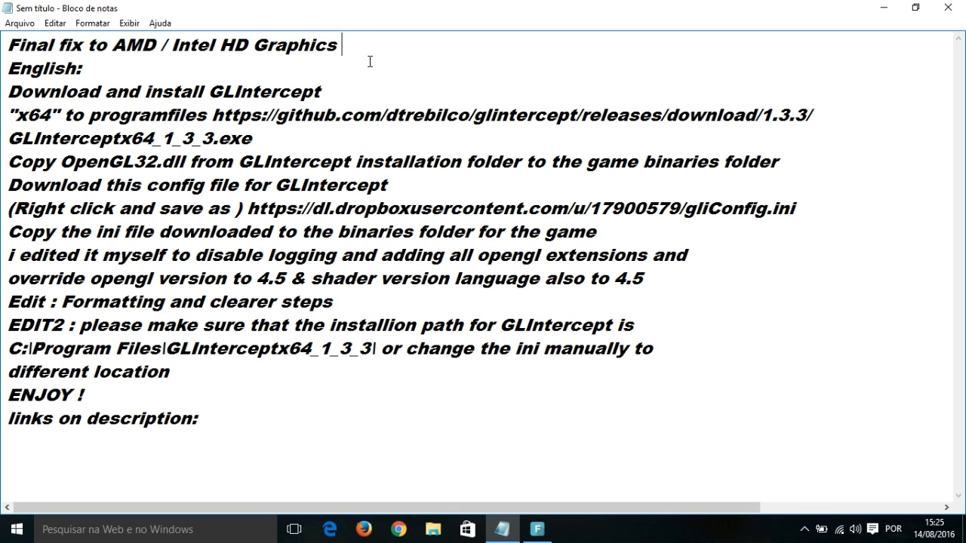
{"action": "type", "text": "you can"}
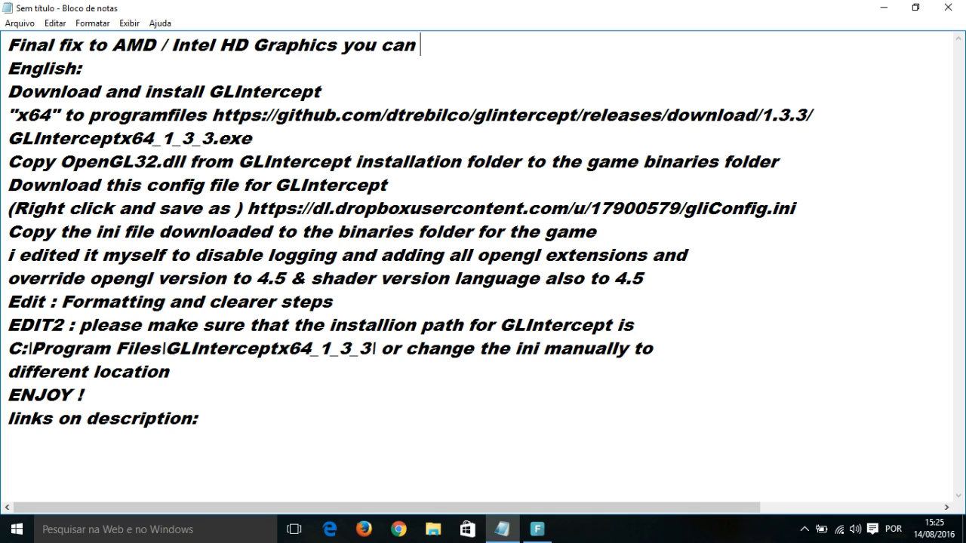
{"action": "type", "text": "try to do"}
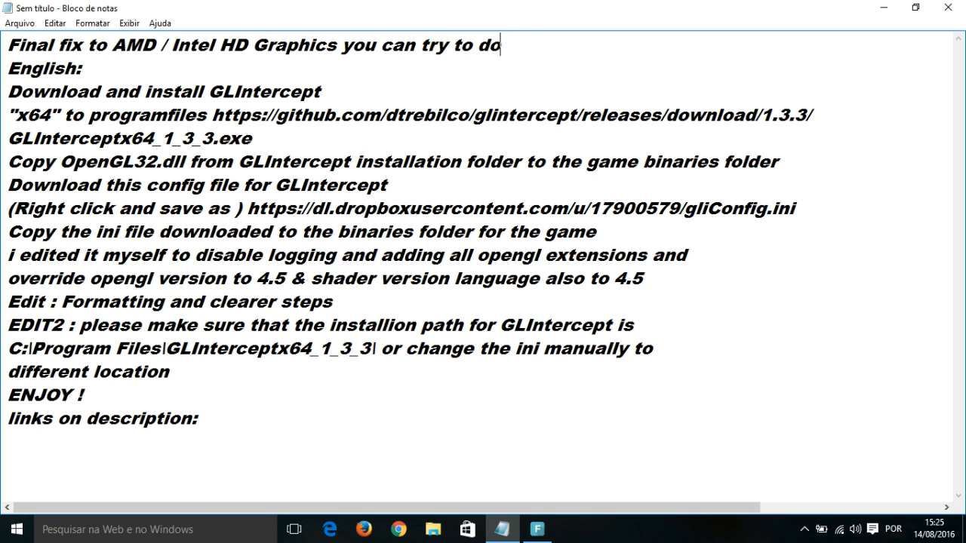
{"action": "type", "text": "this and"}
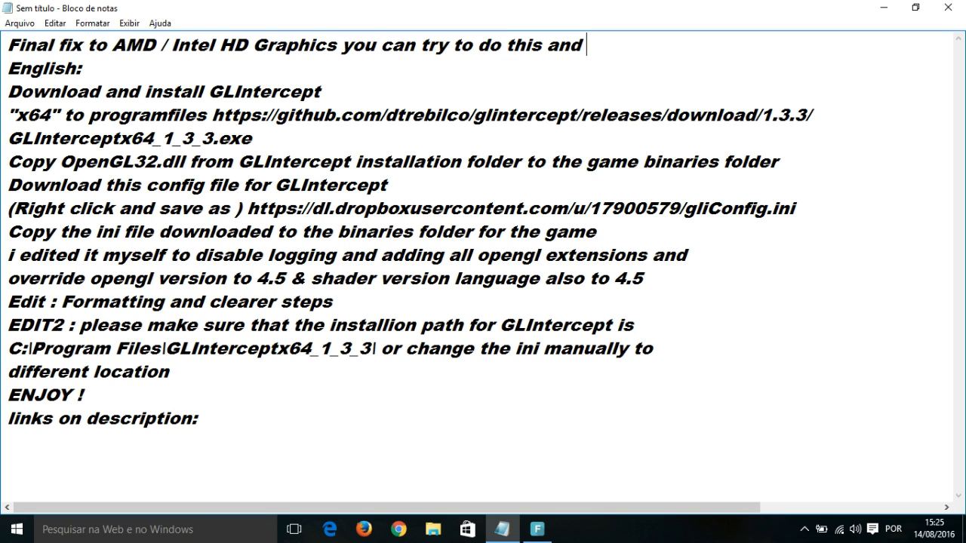
{"action": "type", "text": "if wor"}
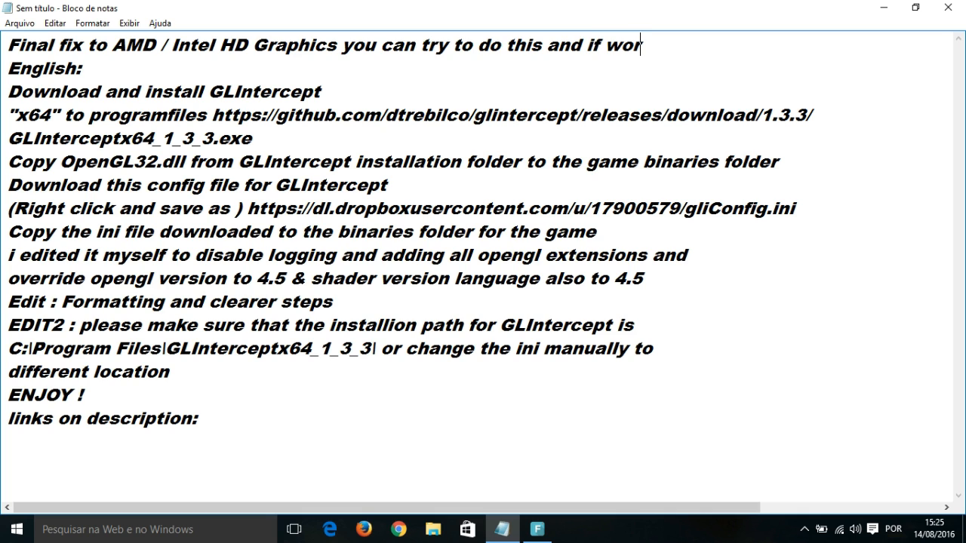
{"action": "type", "text": "ks for u"}
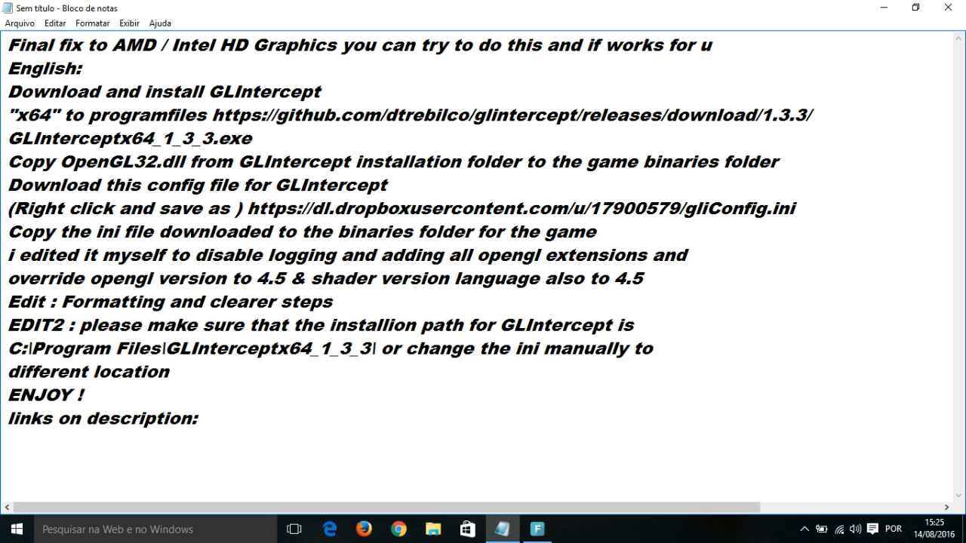
{"action": "type", "text": "write"}
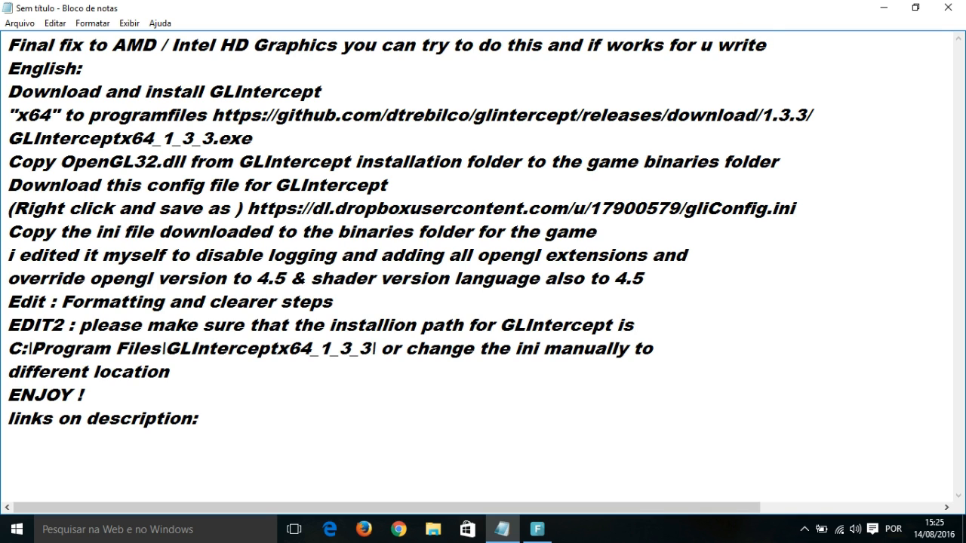
{"action": "type", "text": "on comments"}
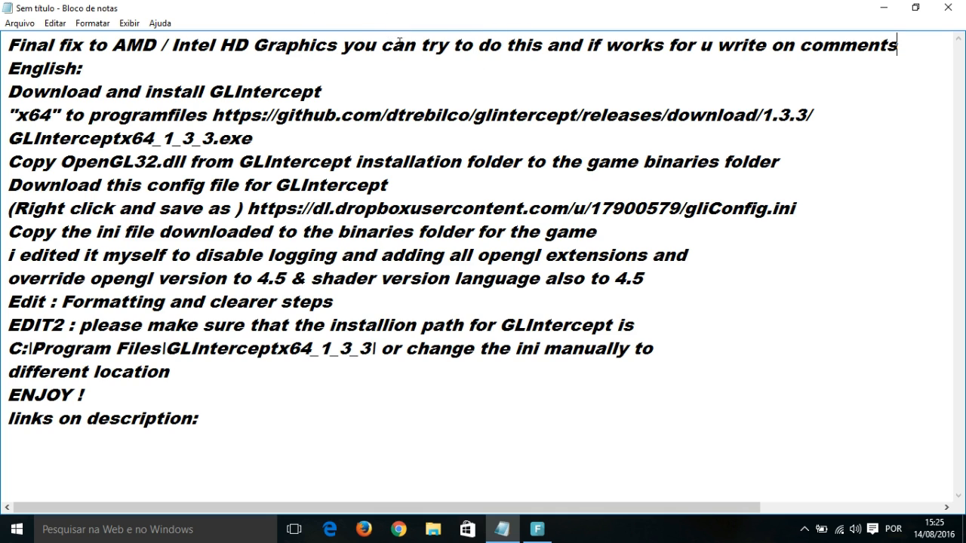
- Delete the comments request following 'Graphics' on the first line
{"action": "left_click_drag", "start_coordinate": [342, 45], "coordinate": [897, 45]}
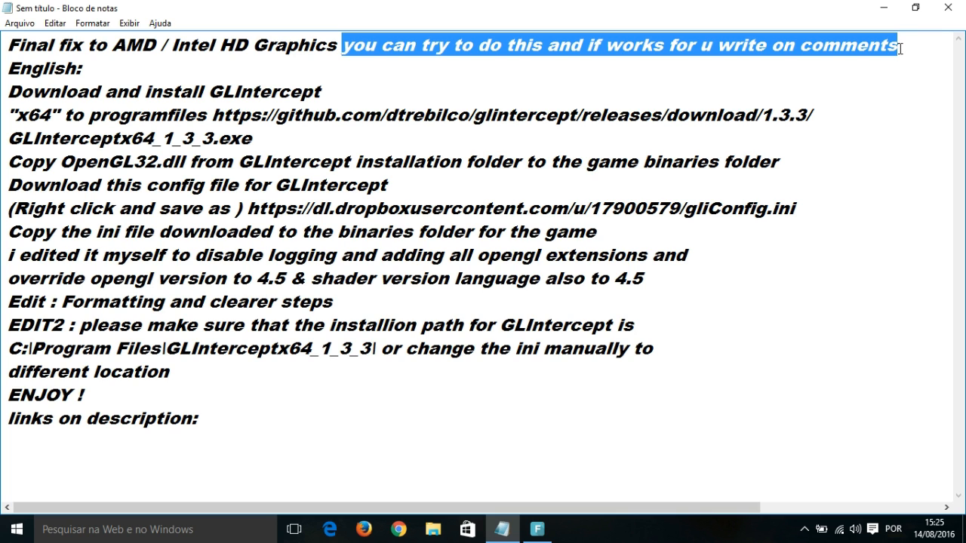
{"action": "key", "text": "Delete"}
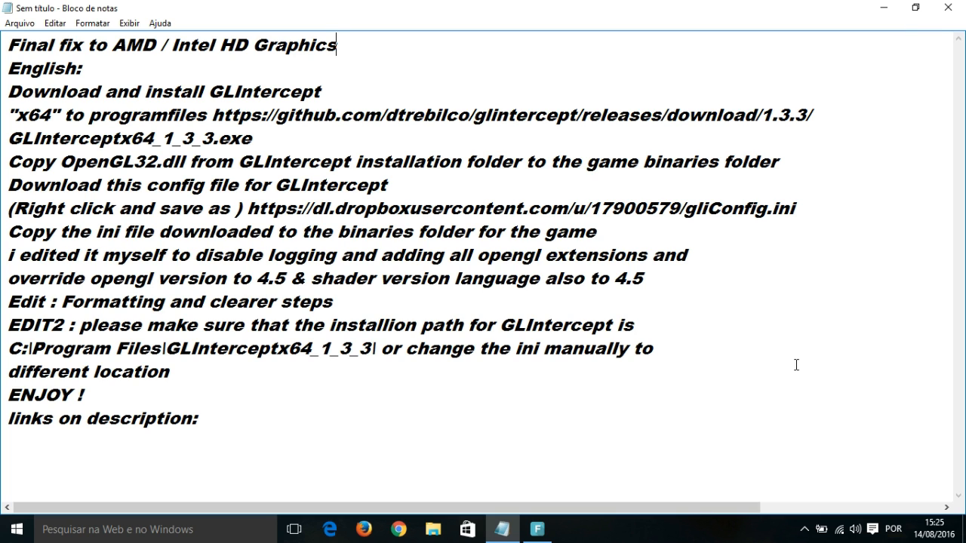
{"action": "mouse_move", "coordinate": [442, 356]}
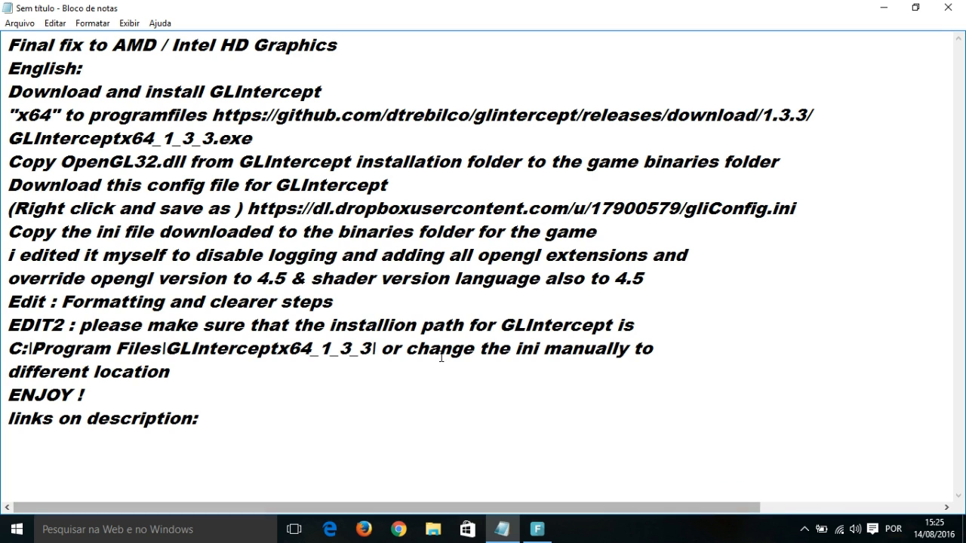
{"action": "mouse_move", "coordinate": [513, 284]}
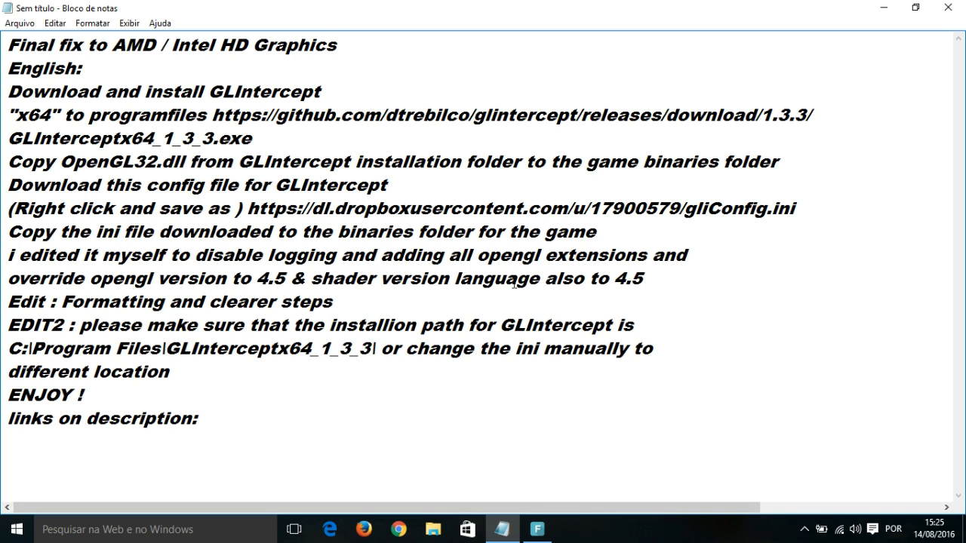
{"action": "mouse_move", "coordinate": [204, 402]}
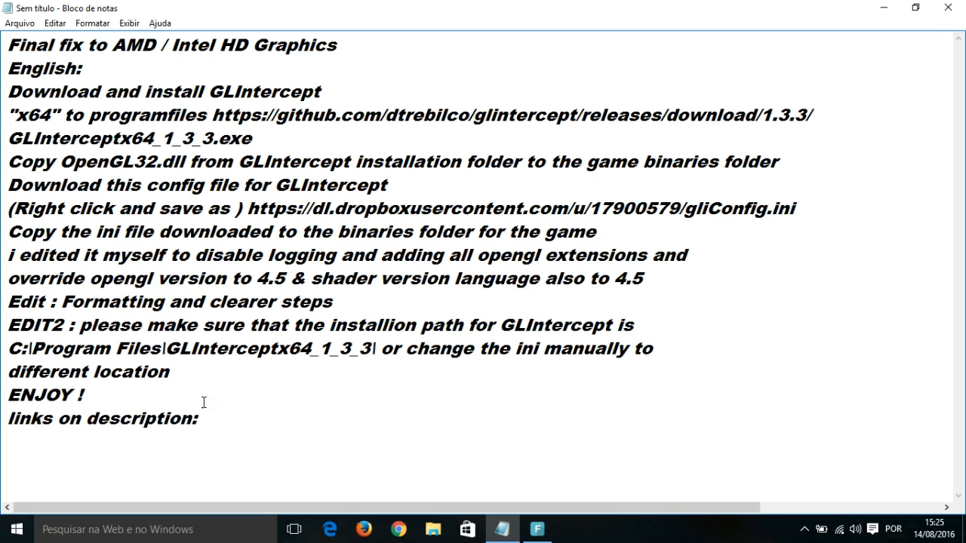
- Check the last and English lines, then return the cursor to the first line's end
{"action": "left_click", "coordinate": [197, 418]}
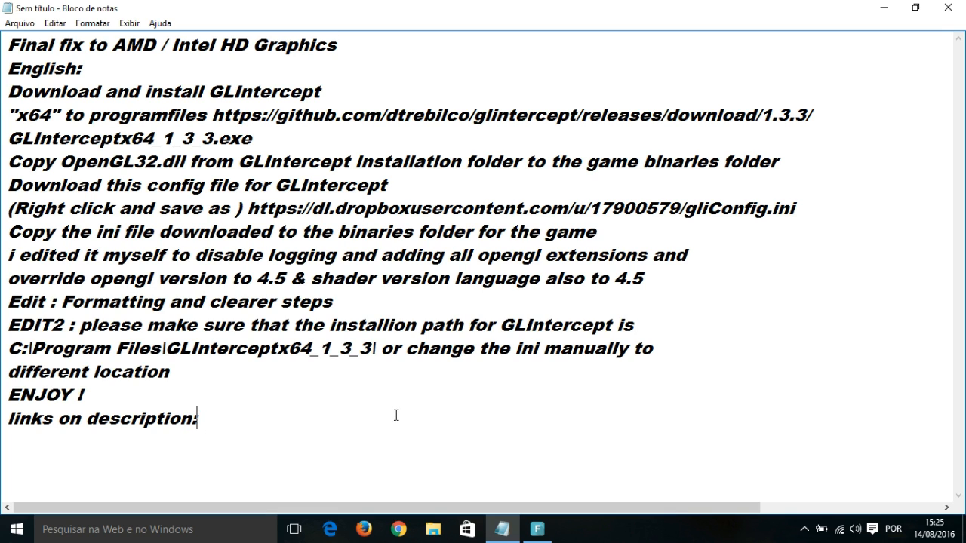
{"action": "mouse_move", "coordinate": [462, 408]}
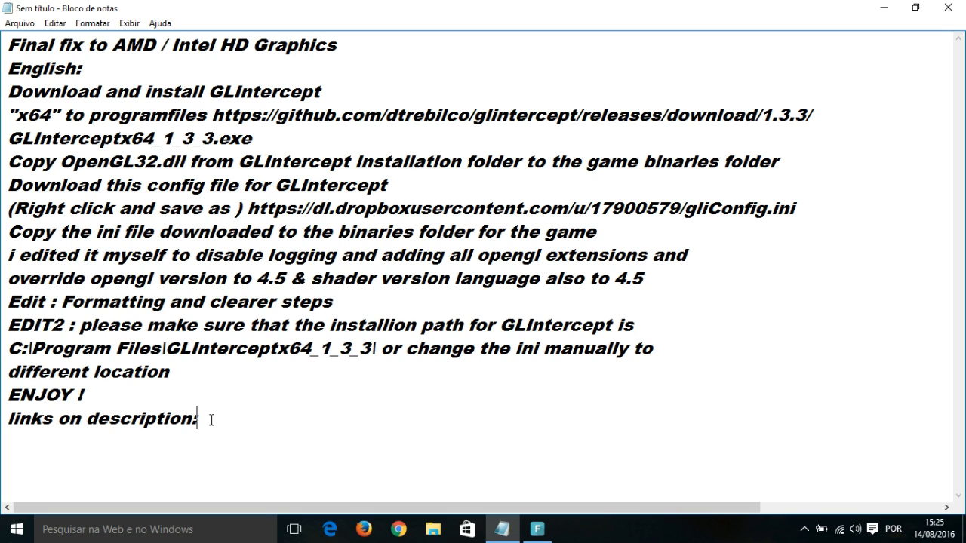
{"action": "mouse_move", "coordinate": [347, 432]}
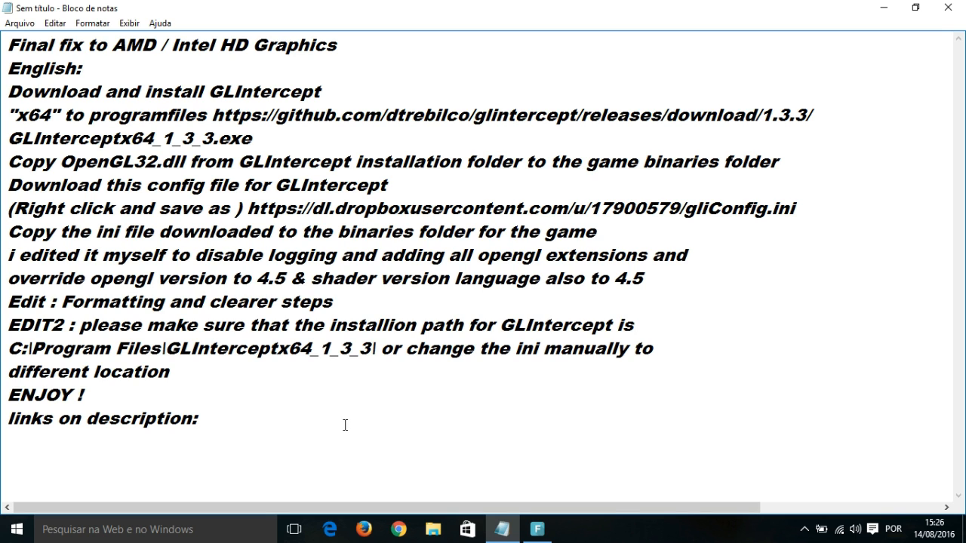
{"action": "mouse_move", "coordinate": [326, 412]}
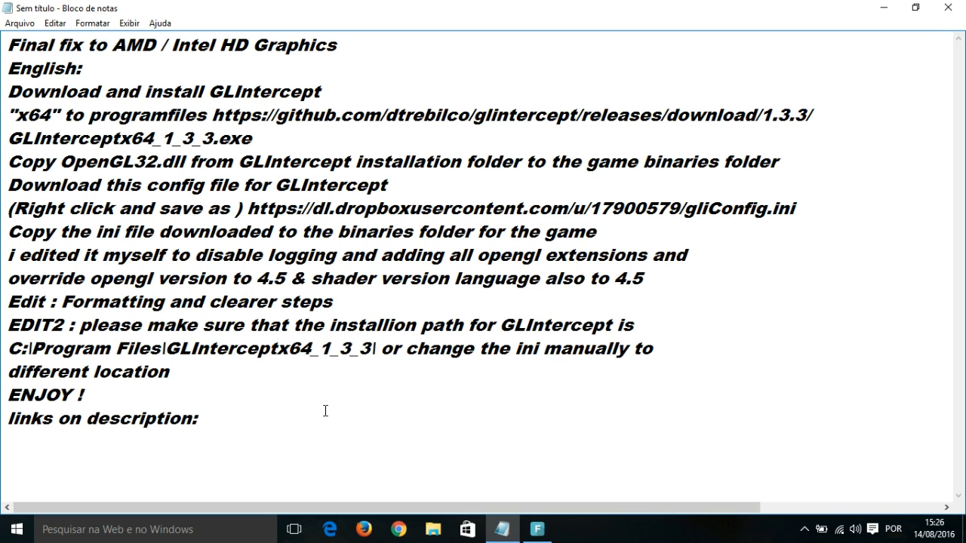
{"action": "left_click", "coordinate": [381, 68]}
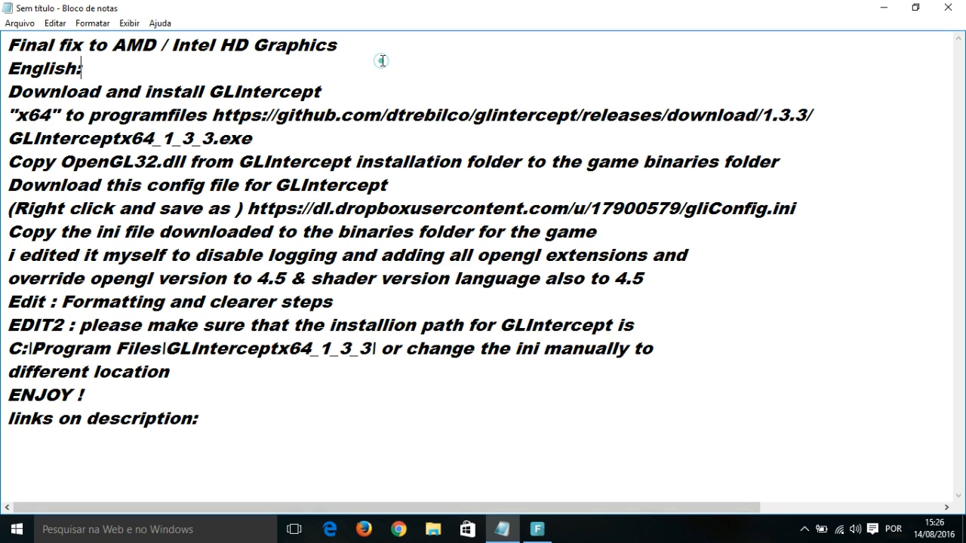
{"action": "left_click", "coordinate": [335, 45]}
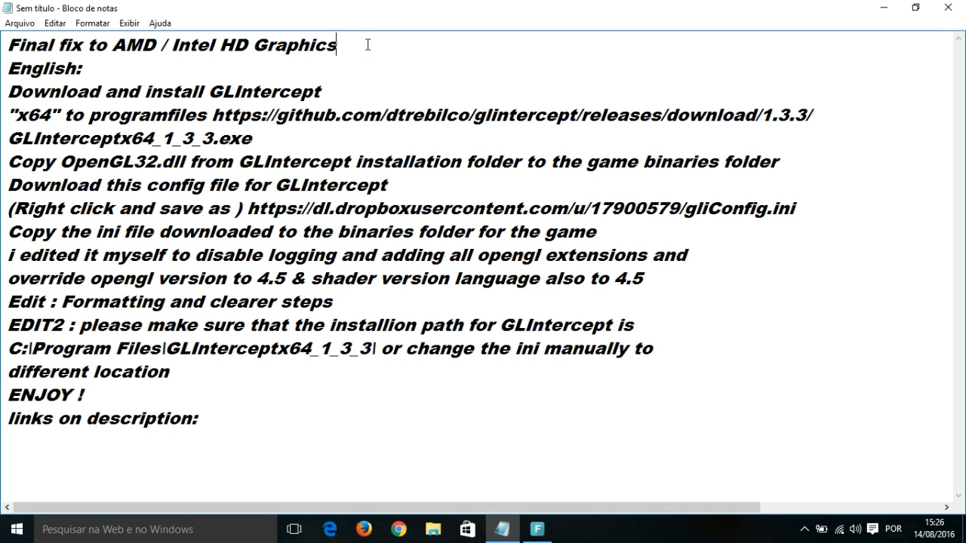
{"action": "mouse_move", "coordinate": [235, 448]}
{"action": "type", "text": " /"}
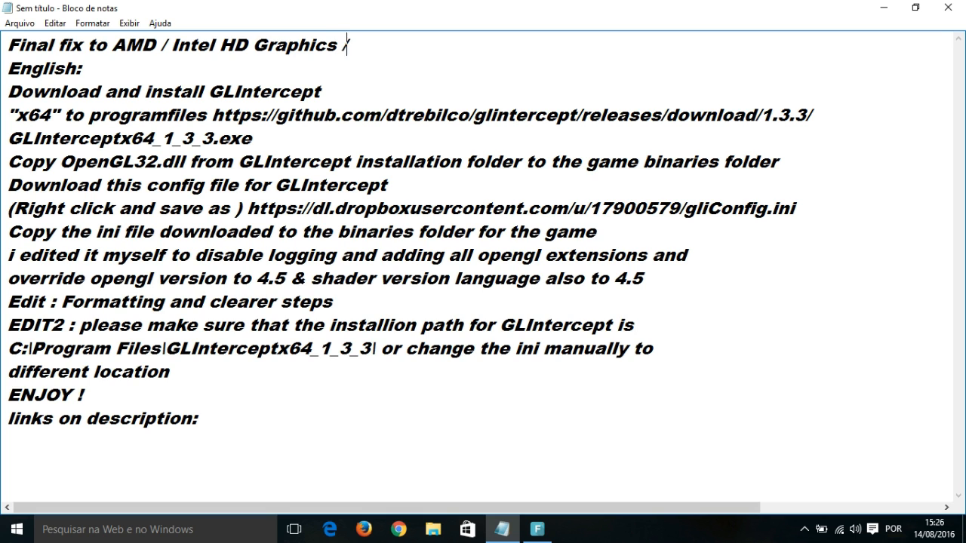
- Append 'It's important you update your video card and windows', removing a stray 'all'
{"action": "type", "text": "It"}
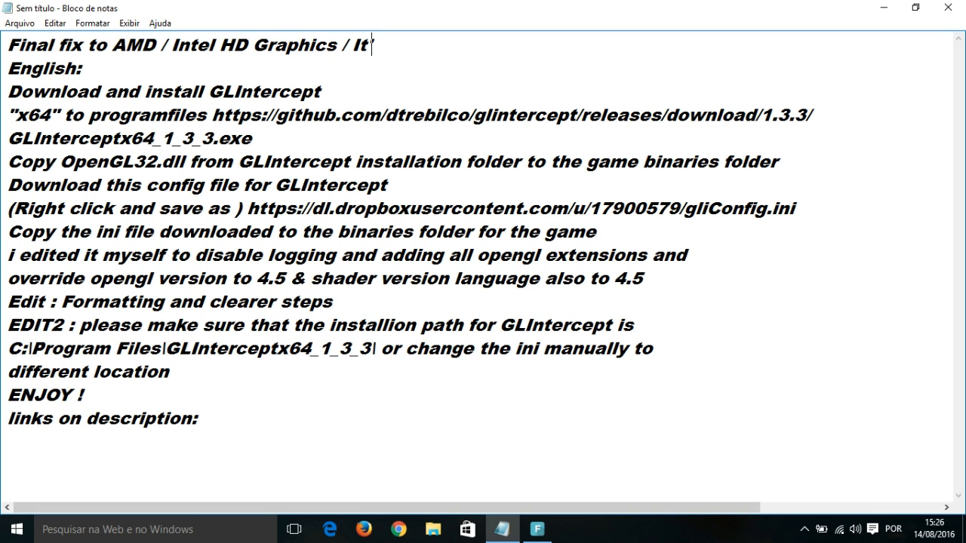
{"action": "type", "text": "'s important"}
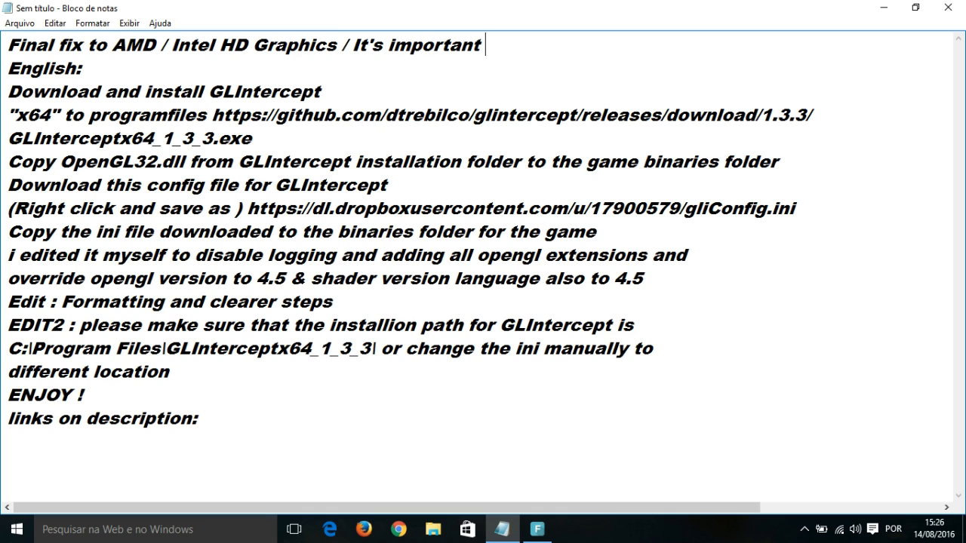
{"action": "type", "text": "you update all"}
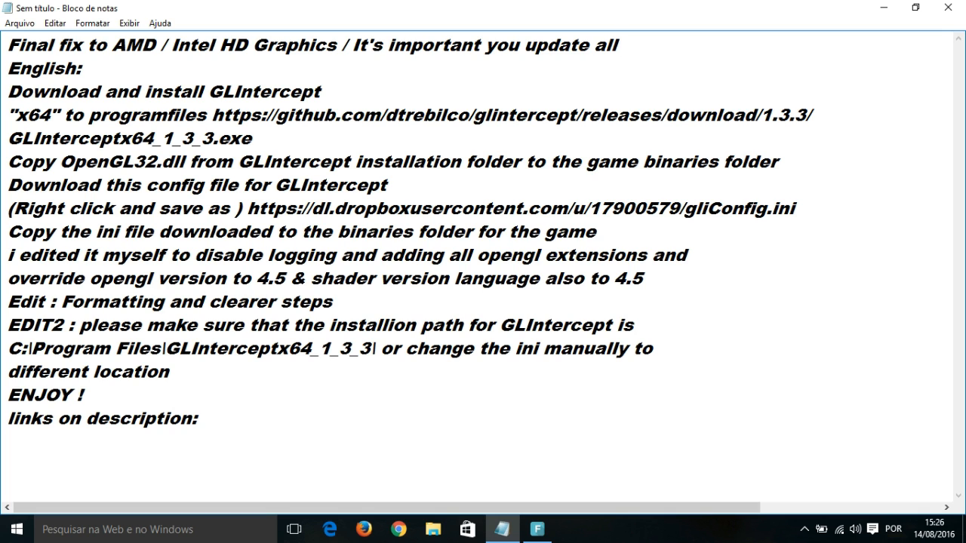
{"action": "left_click", "coordinate": [622, 45]}
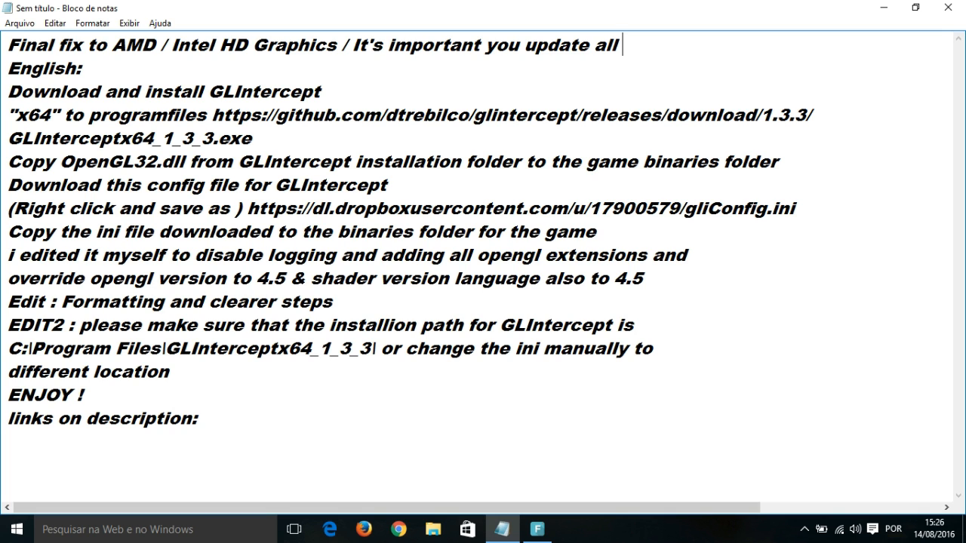
{"action": "key", "text": "backspace"}
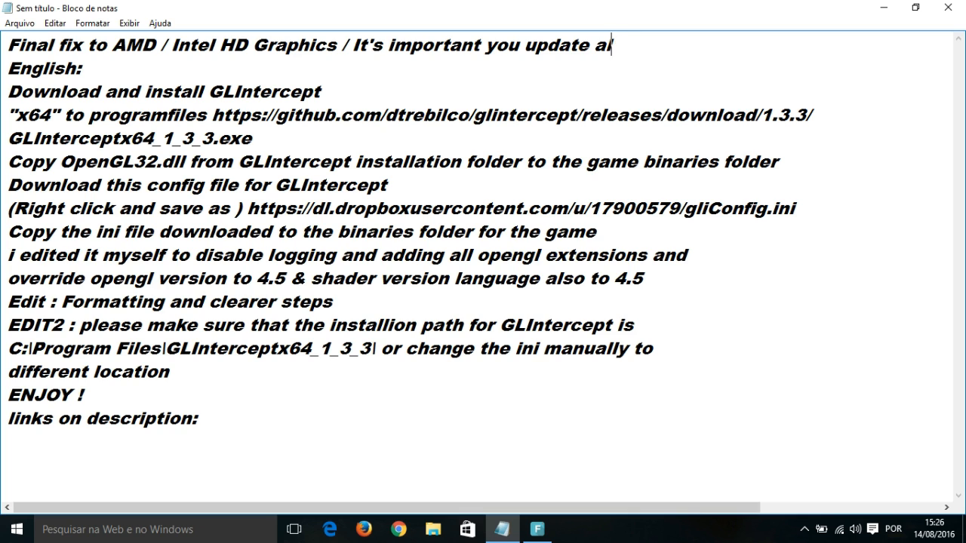
{"action": "key", "text": "Backspace"}
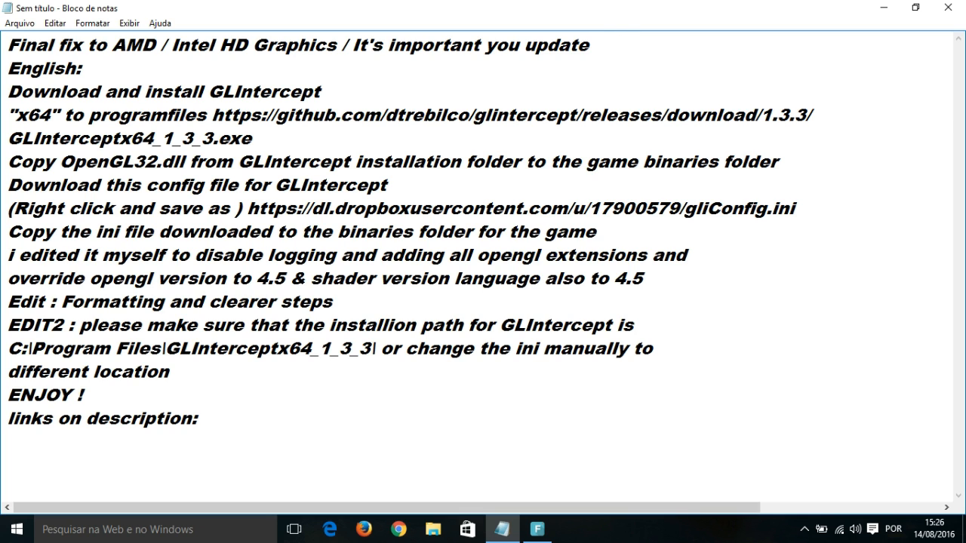
{"action": "type", "text": "your video card a"}
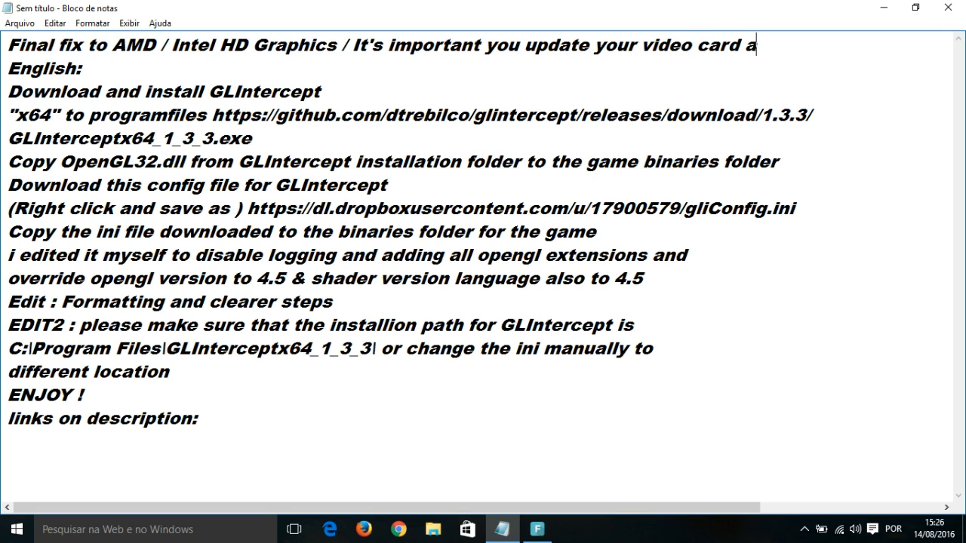
{"action": "type", "text": "nd"}
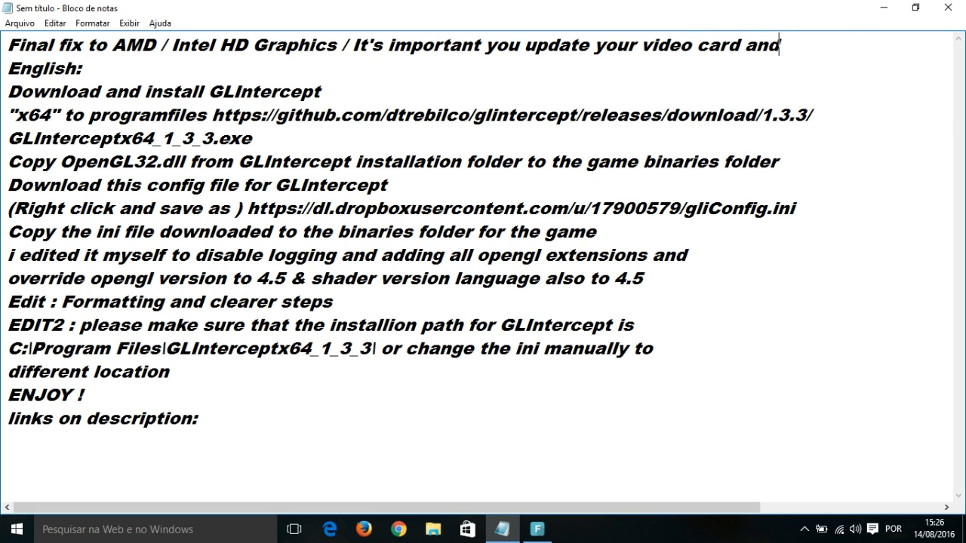
{"action": "type", "text": "windows"}
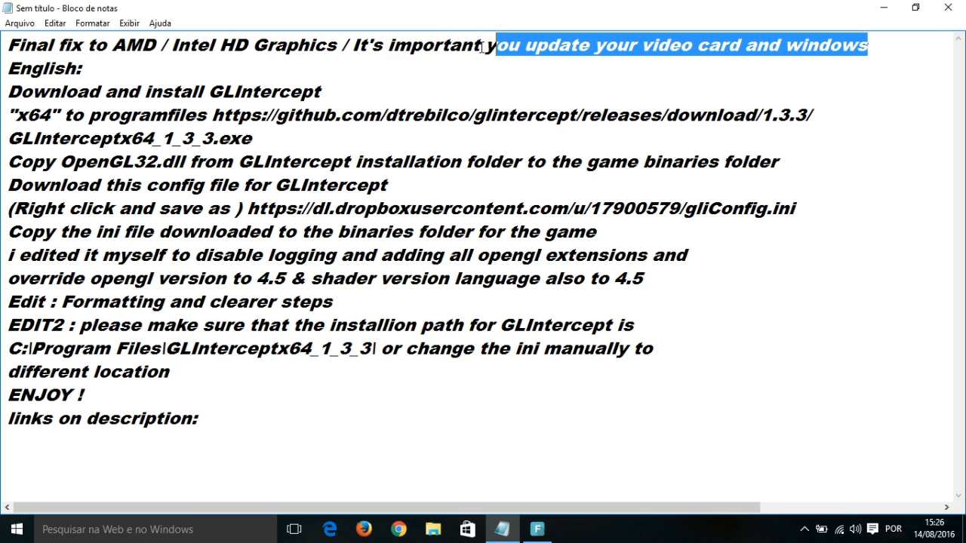
- Delete the update reminder and trailing slash from the first line
{"action": "left_click_drag", "start_coordinate": [494, 45], "coordinate": [358, 45]}
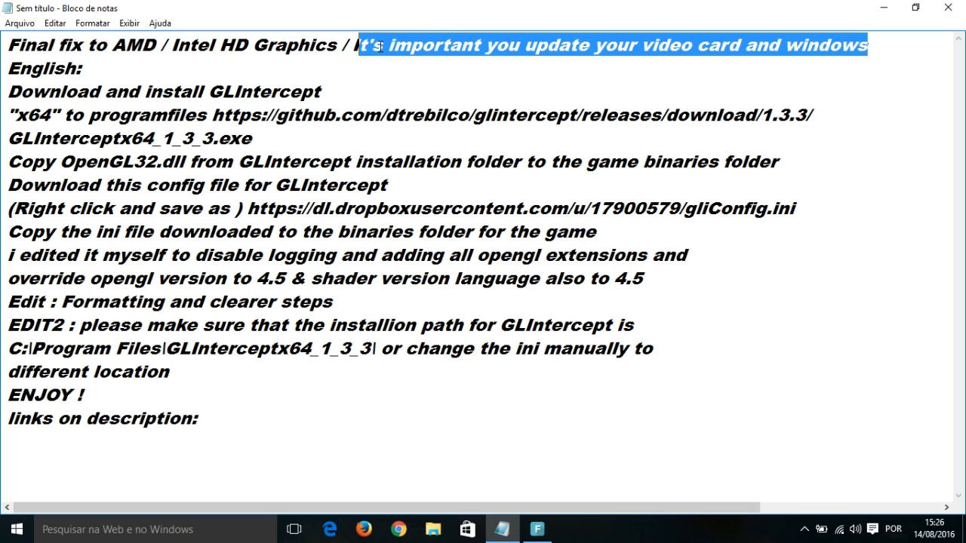
{"action": "key", "text": "Delete"}
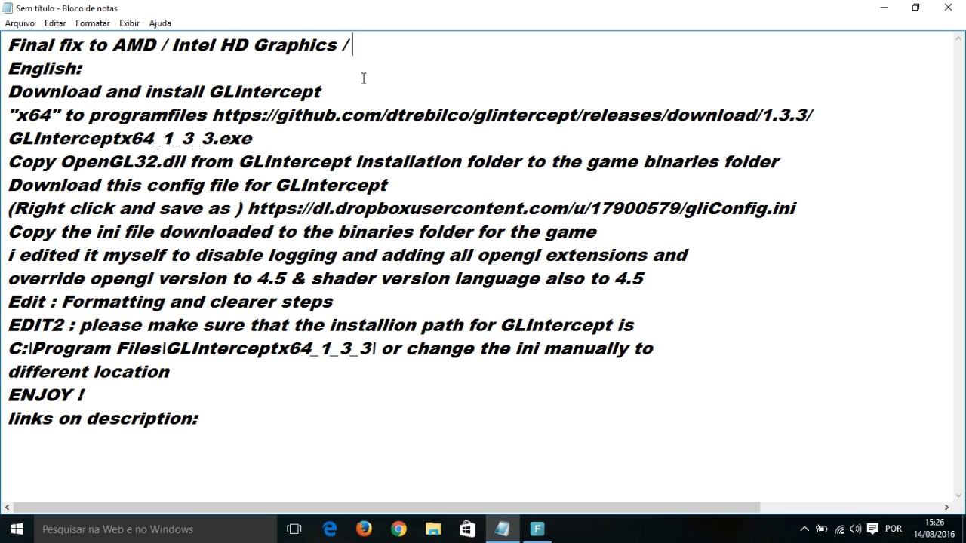
{"action": "key", "text": "Backspace"}
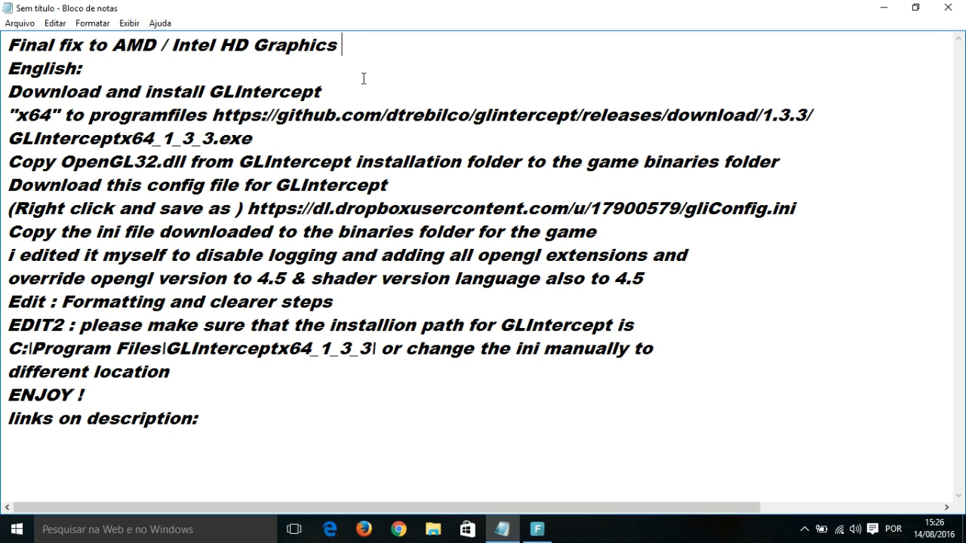